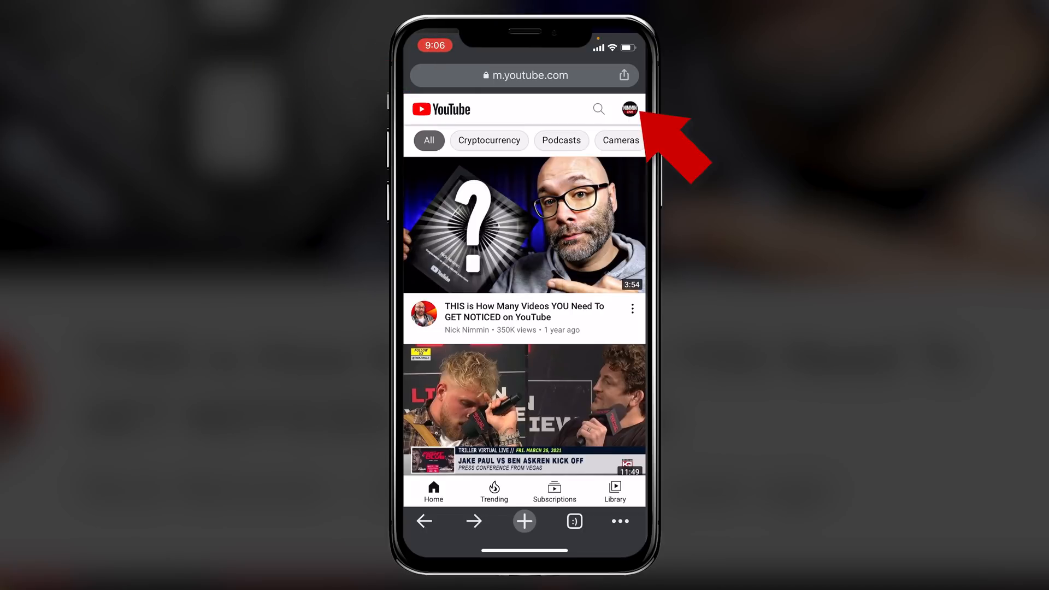
# Request YouTube's desktop site from Chrome's page options menu.
pyautogui.click(630, 109)
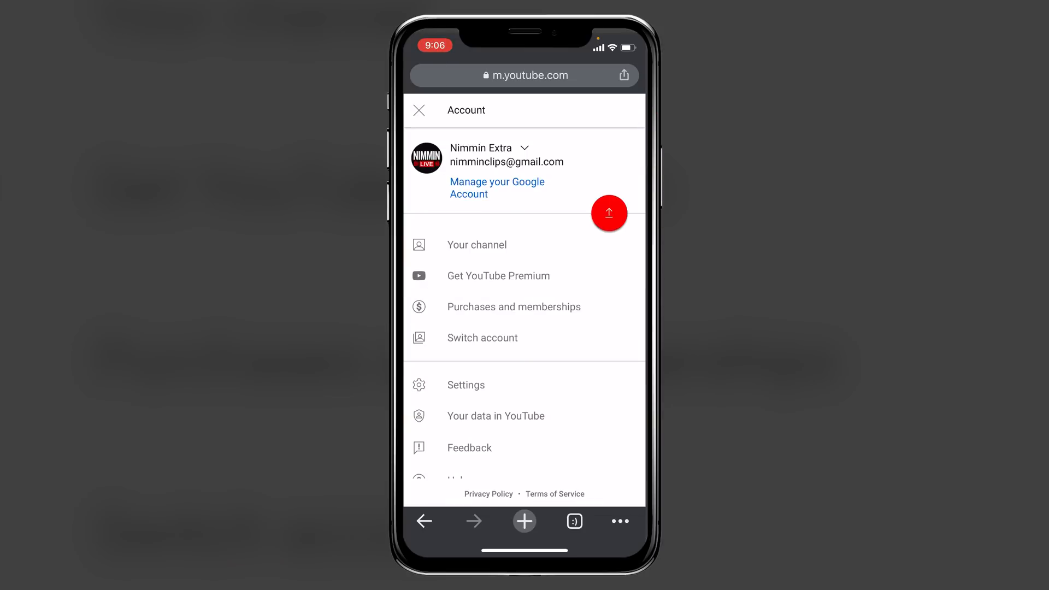
pyautogui.click(418, 109)
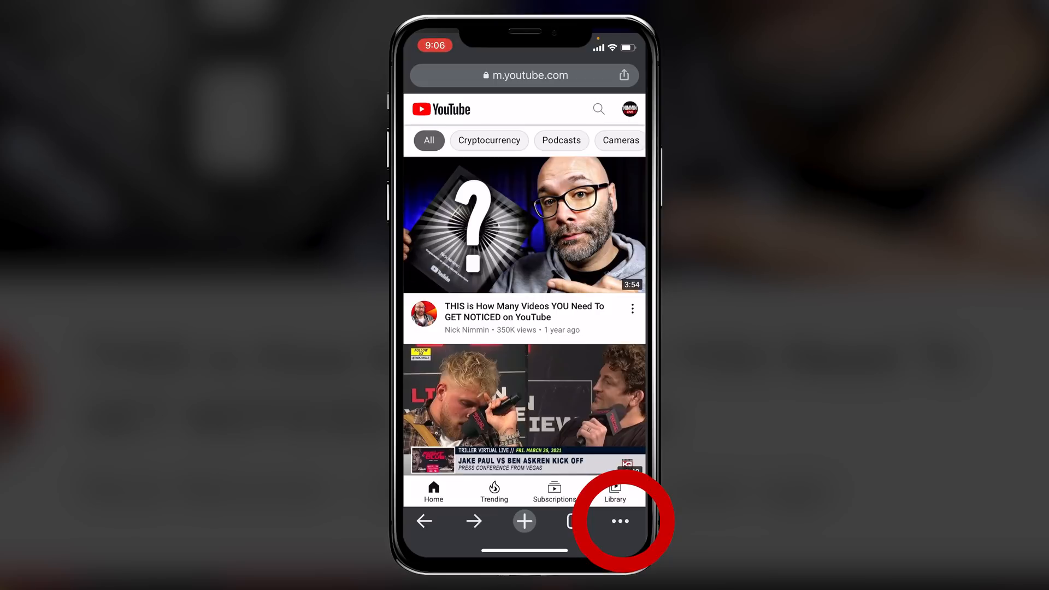
pyautogui.click(619, 522)
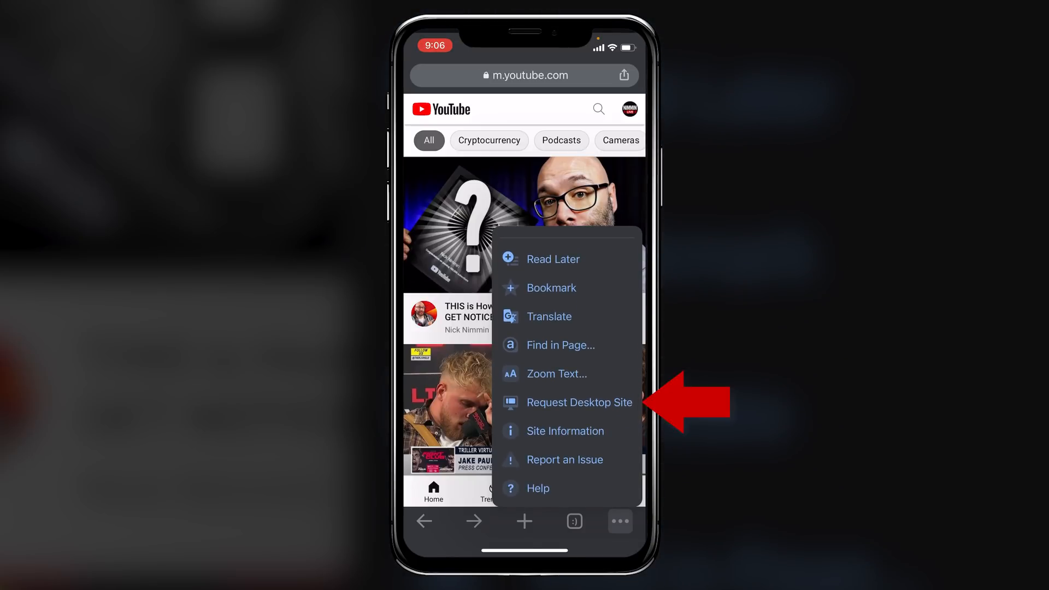
pyautogui.click(580, 403)
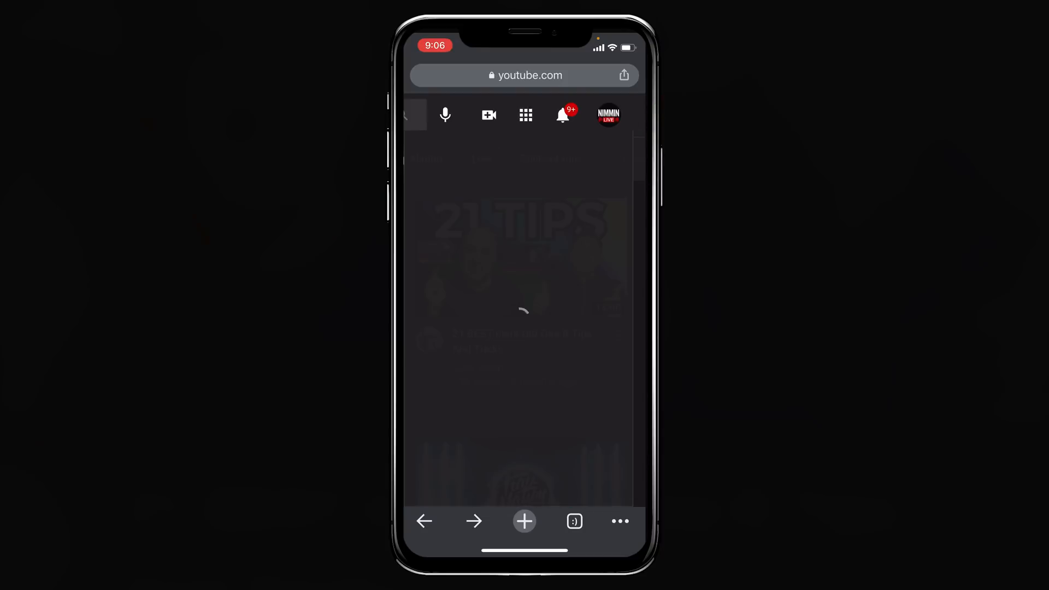
# Go to YouTube Studio from the desktop site's account menu.
pyautogui.click(608, 114)
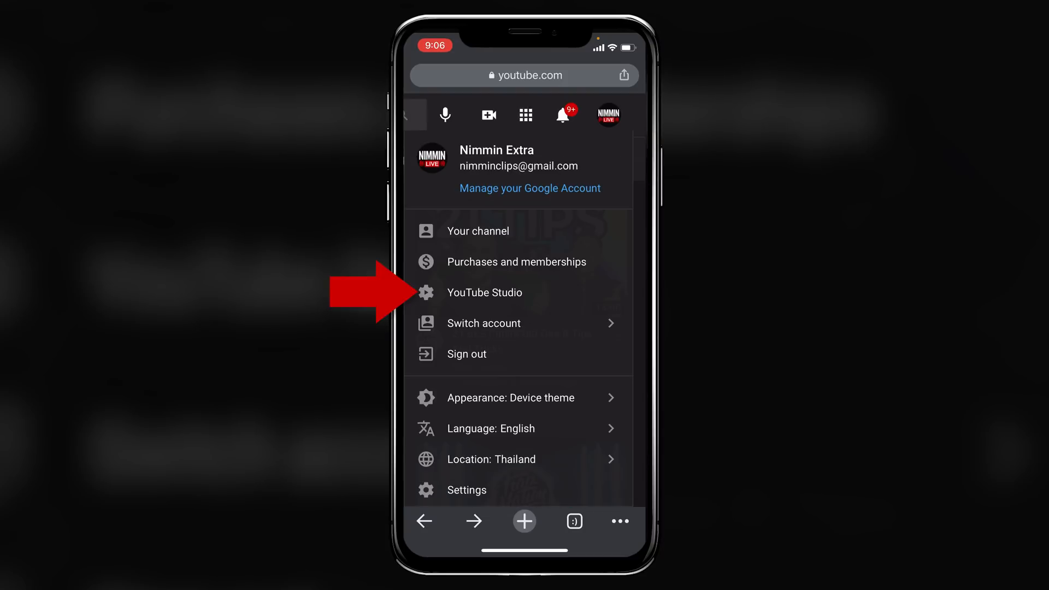
pyautogui.click(484, 293)
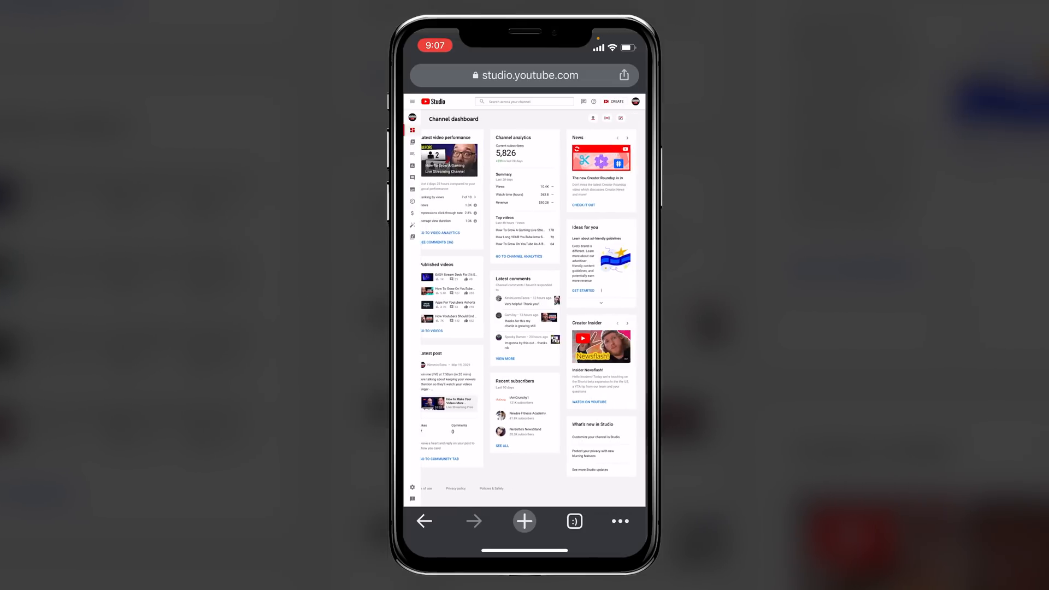
# Open channel analytics from the Studio sidebar, showing 10.4K views and 363.8 watch hours.
pyautogui.scroll(-3)
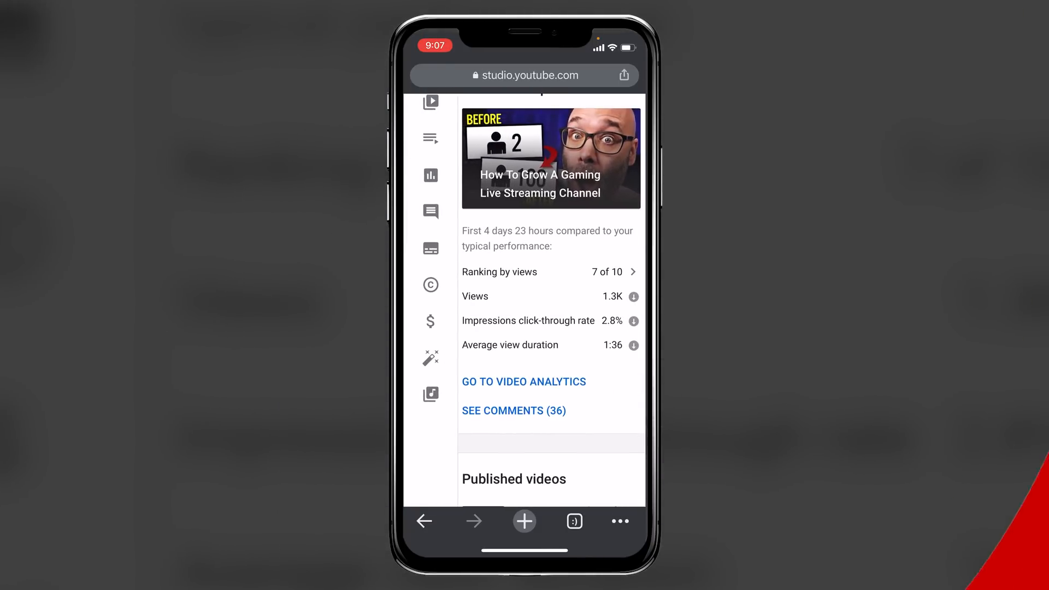
pyautogui.click(431, 175)
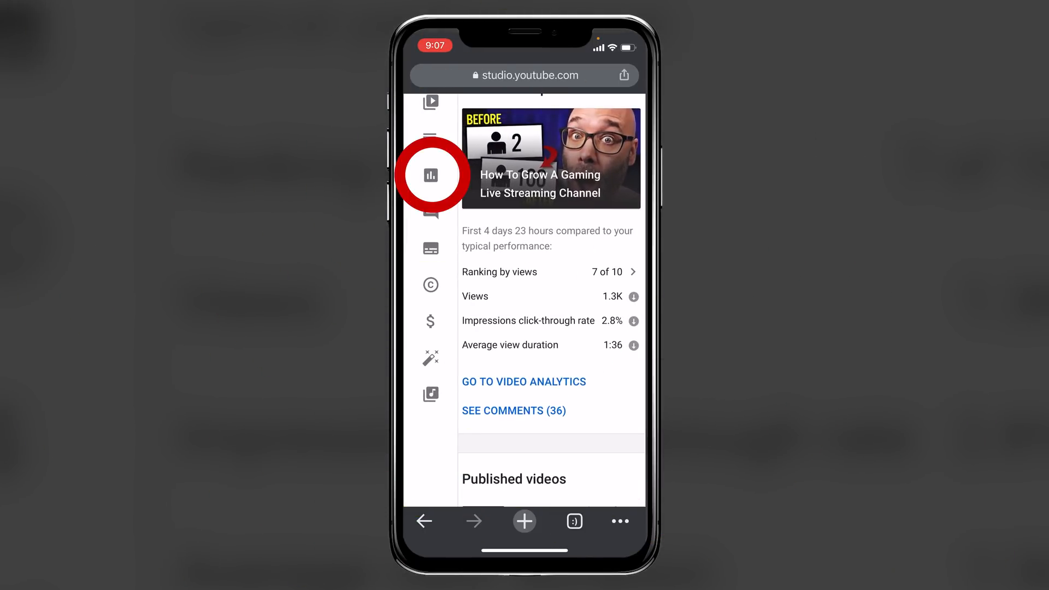
pyautogui.click(430, 175)
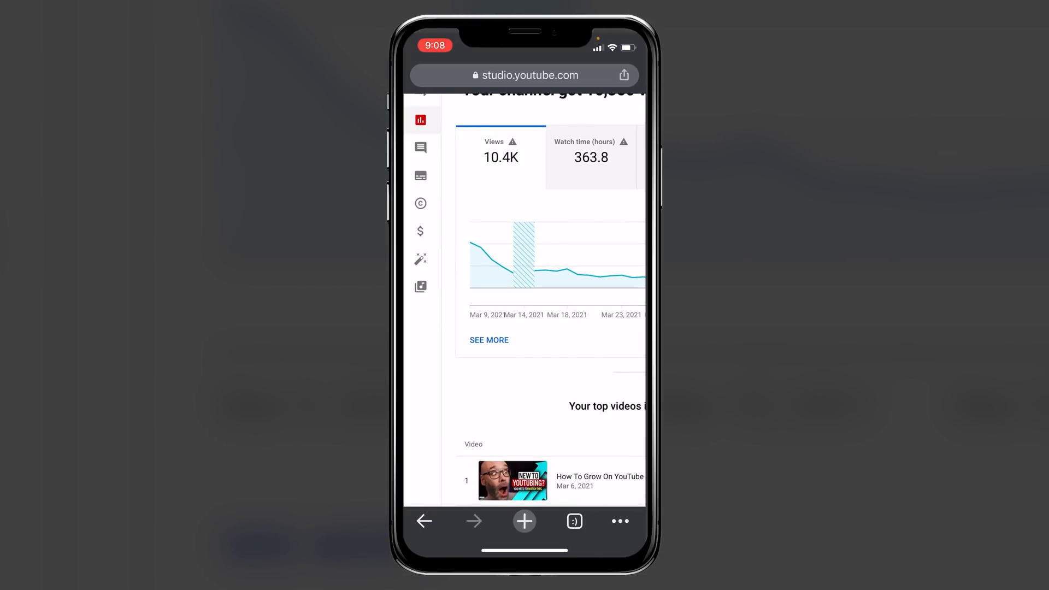
# Enter advanced mode via SEE MORE and show the More list of extra reports.
pyautogui.click(490, 340)
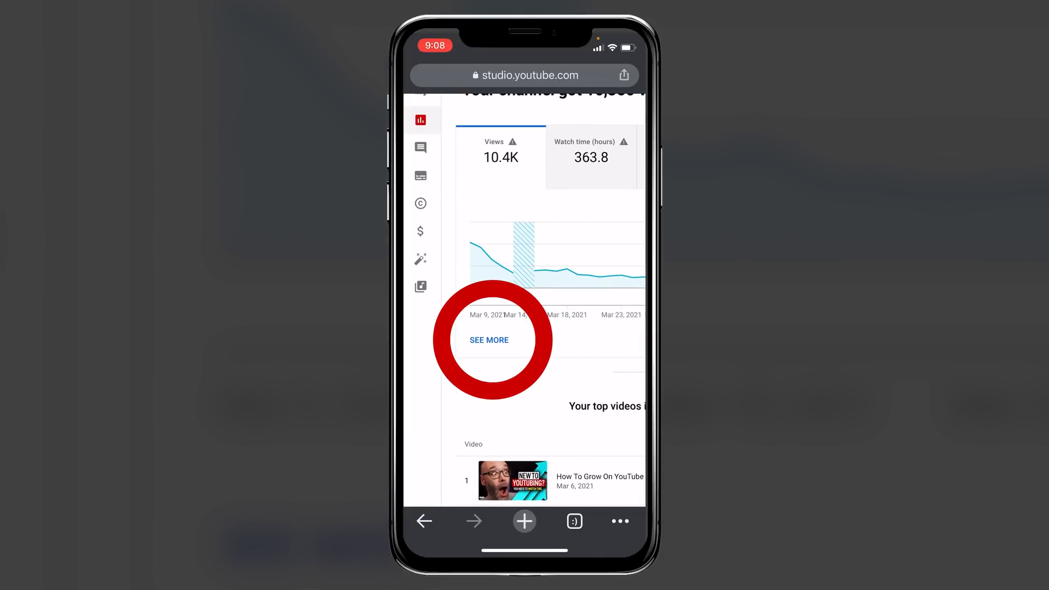
pyautogui.click(489, 340)
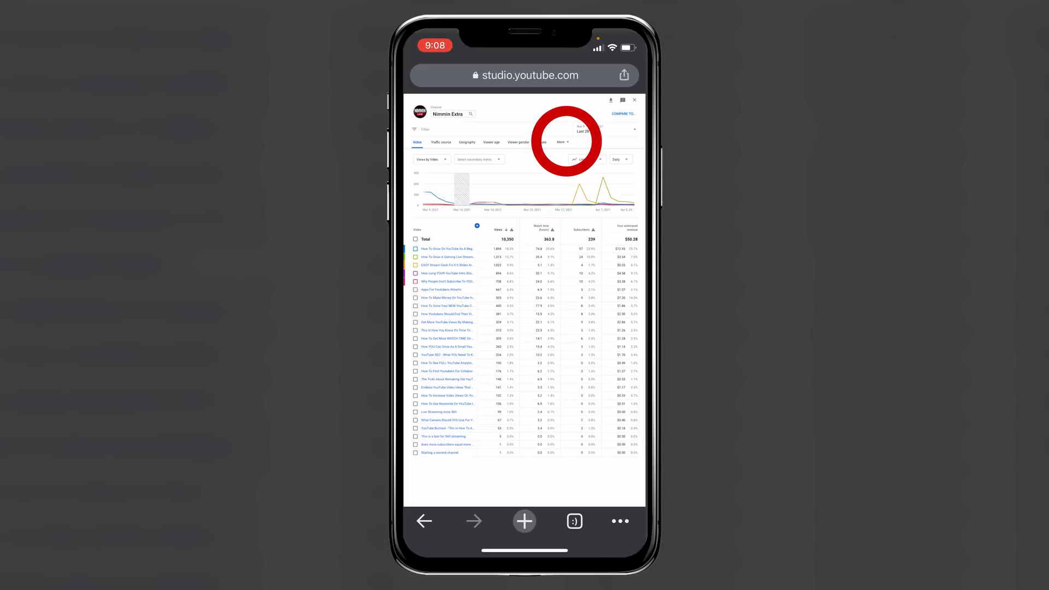
pyautogui.click(561, 142)
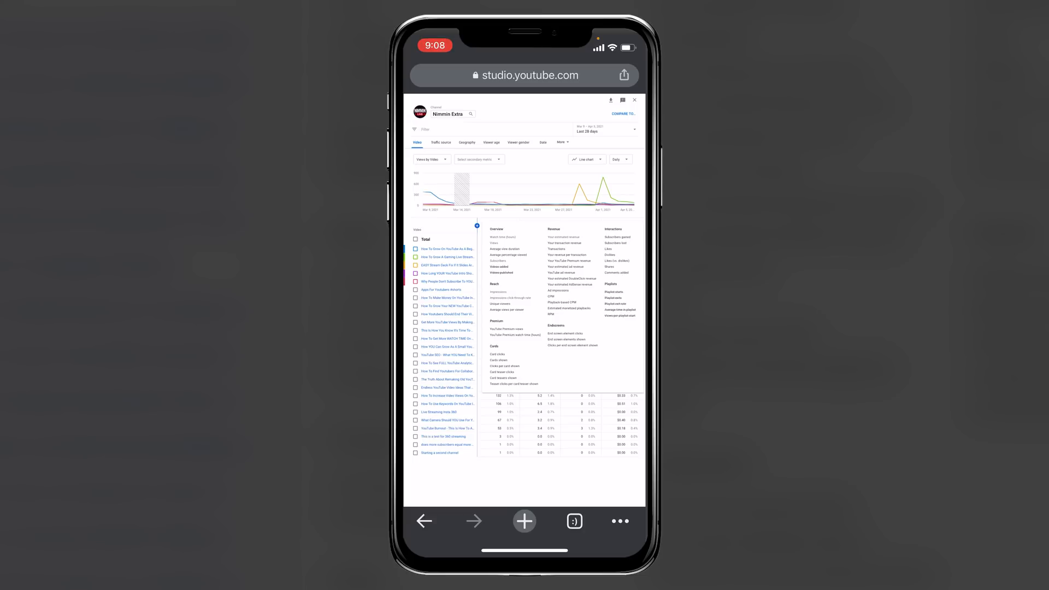
# Narrow the advanced report to the Non Growth Tips group via the content picker's Groups list.
pyautogui.click(471, 114)
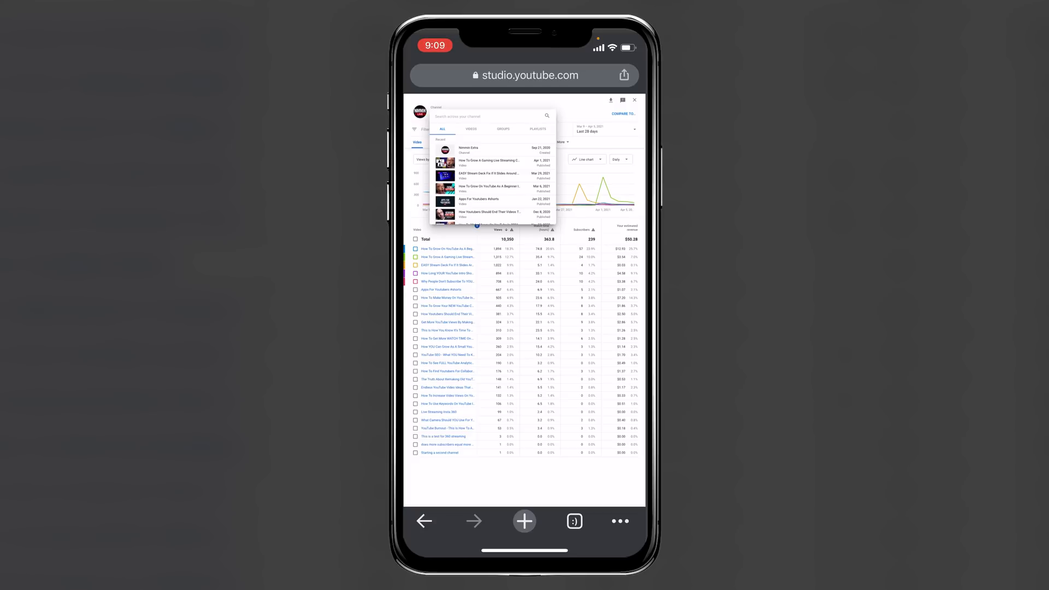
pyautogui.click(502, 129)
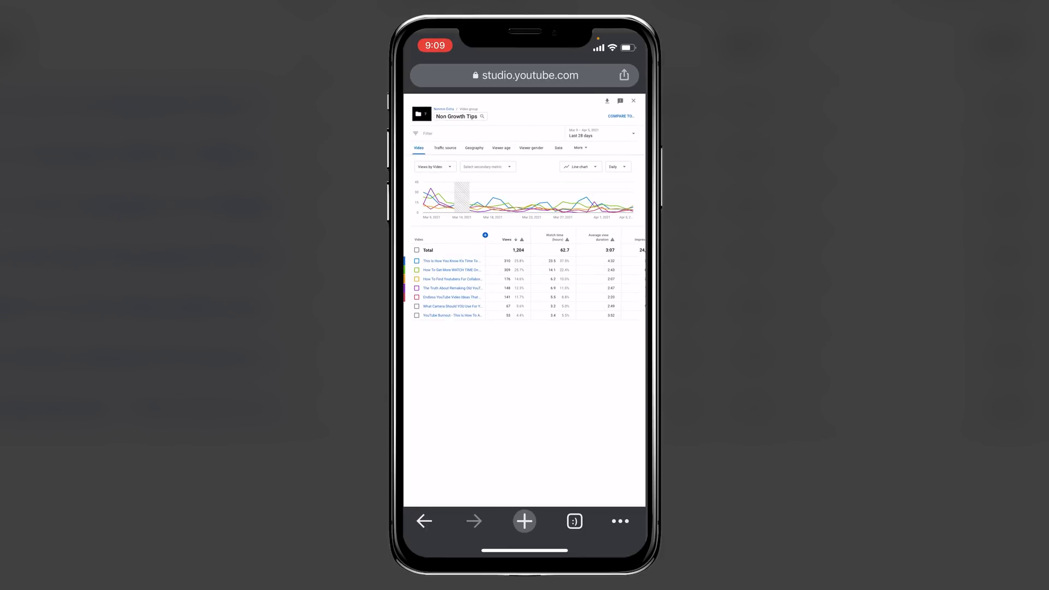
# Compare Non Growth Tips against the Growth Tips group and change the comparison table layout.
pyautogui.click(621, 116)
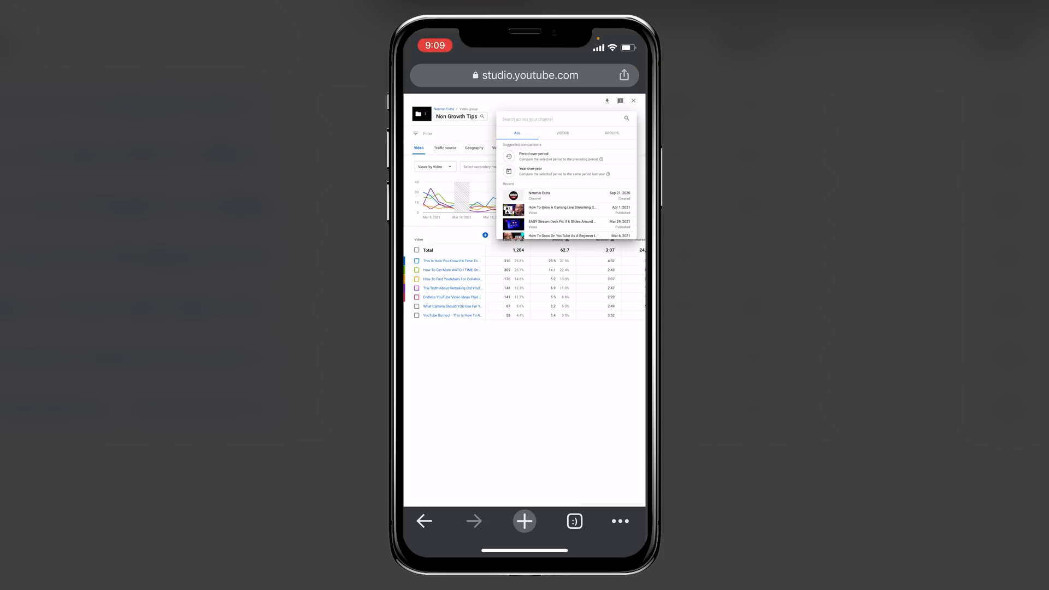
pyautogui.click(610, 132)
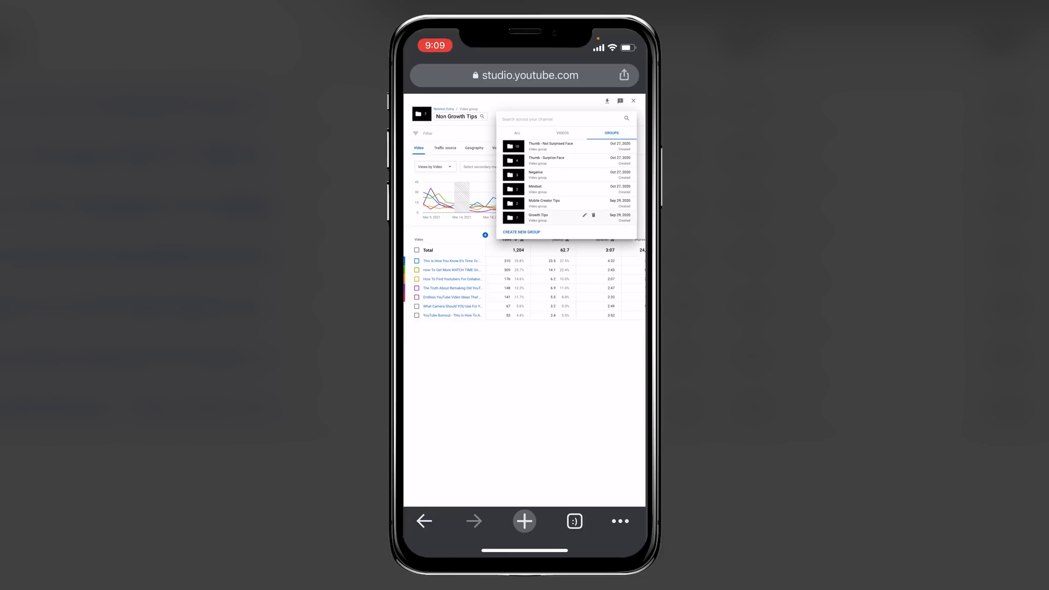
pyautogui.click(538, 215)
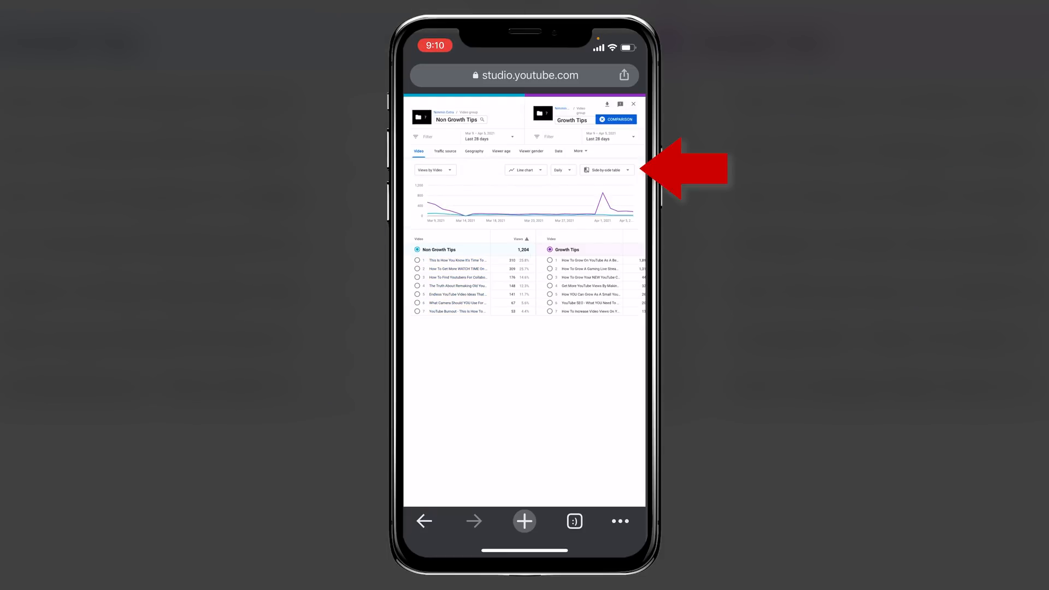
pyautogui.click(604, 169)
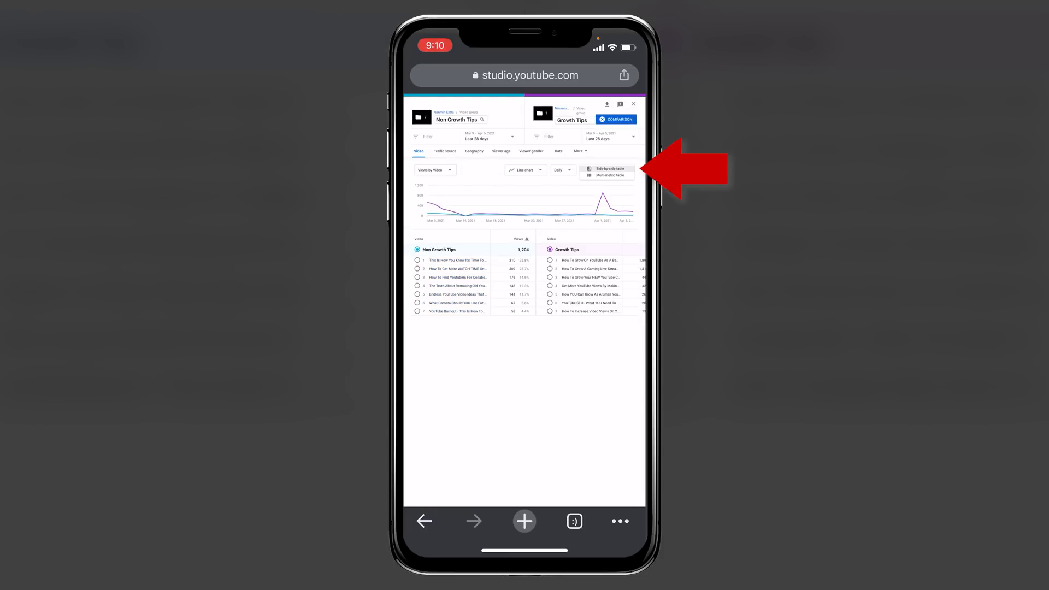
pyautogui.click(607, 175)
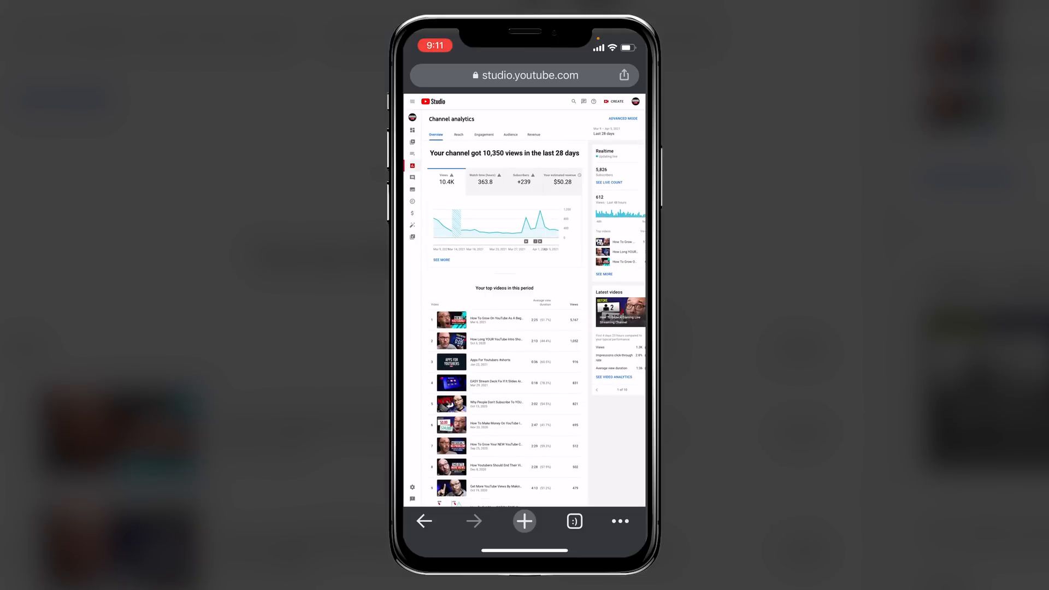
# Open the Reach tab and scroll through its traffic source cards to Suggested videos.
pyautogui.click(458, 134)
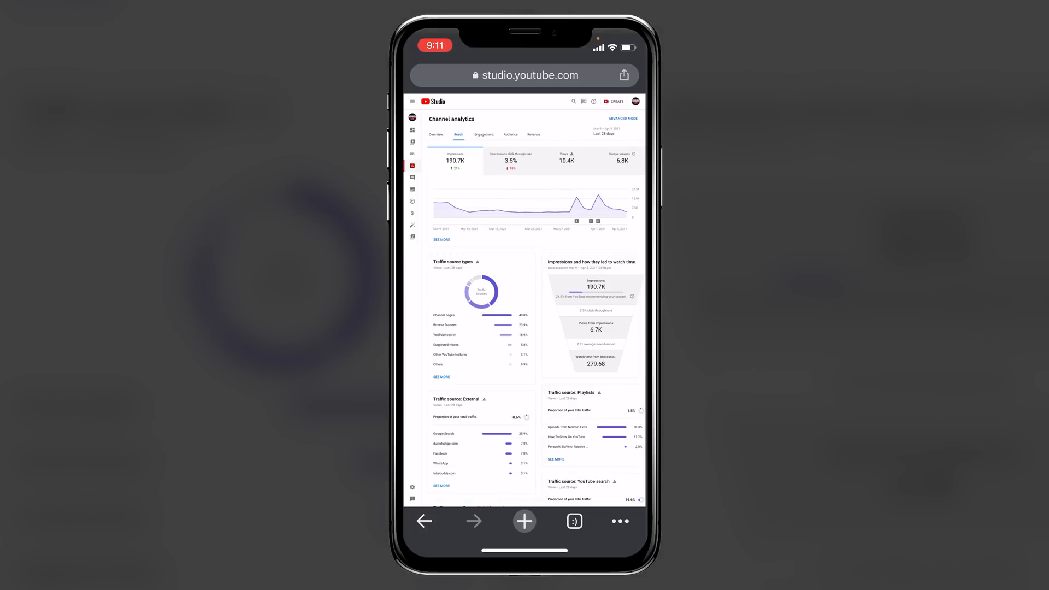
pyautogui.scroll(-3)
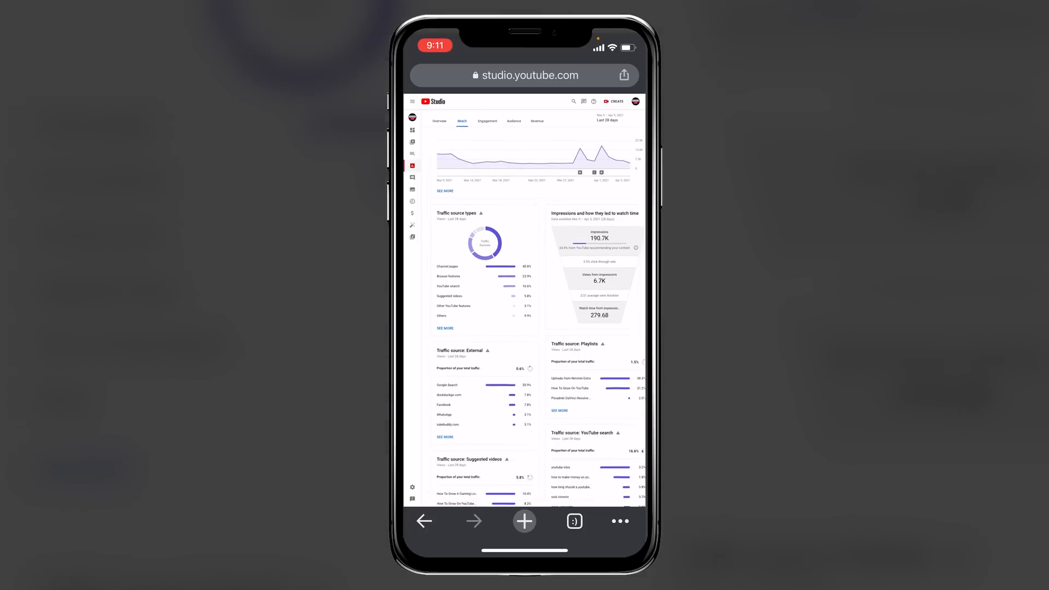
pyautogui.scroll(-3)
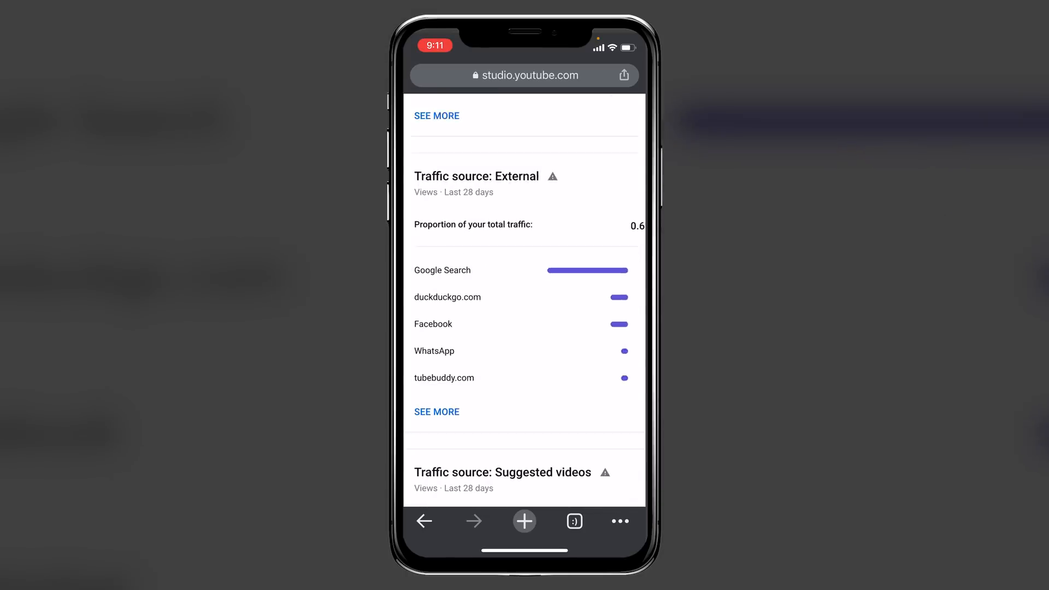
pyautogui.scroll(-3)
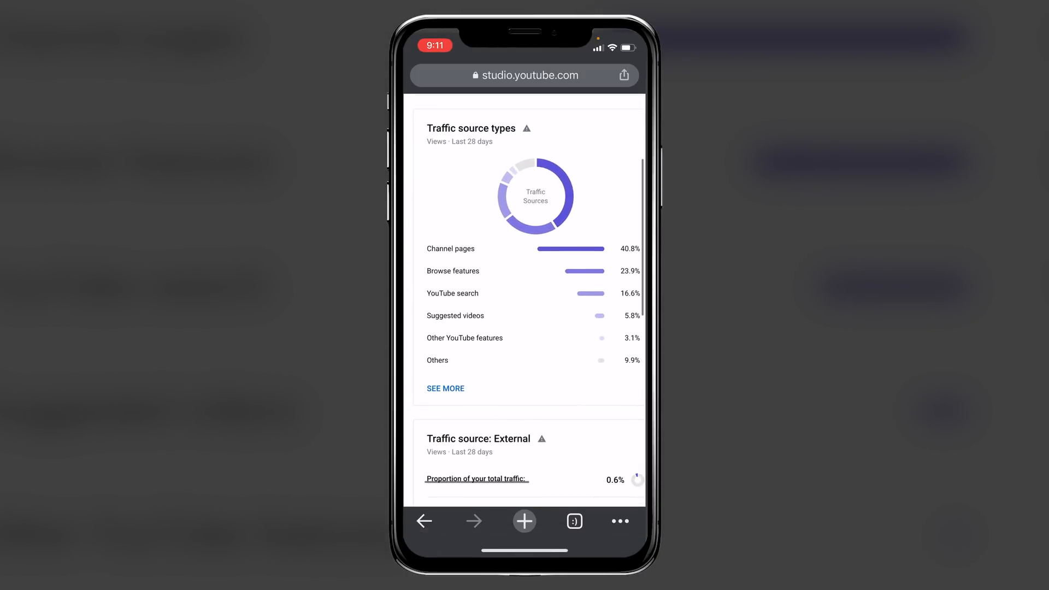
pyautogui.scroll(-3)
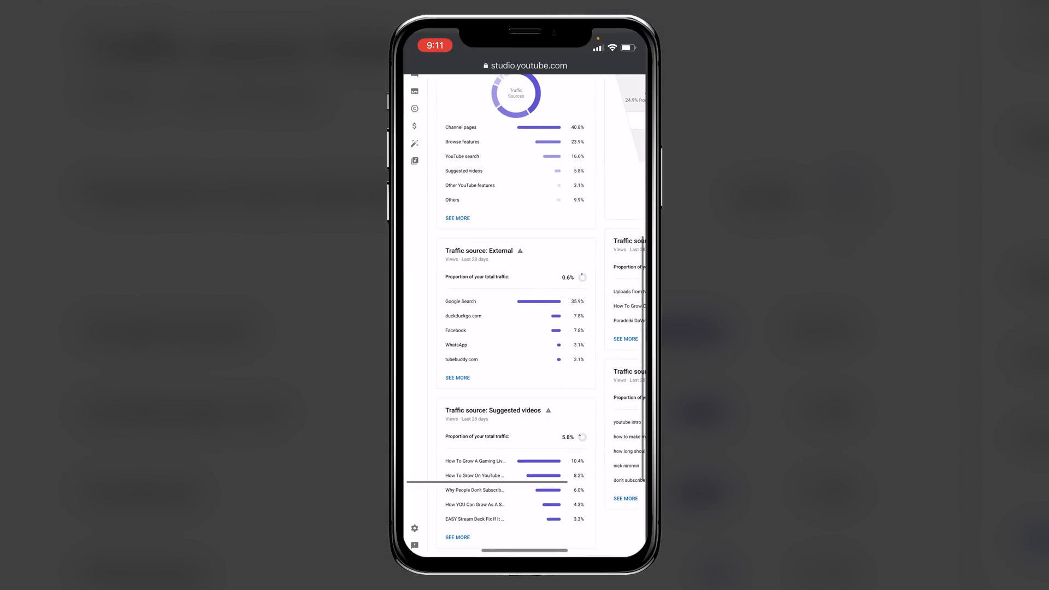
pyautogui.scroll(-3)
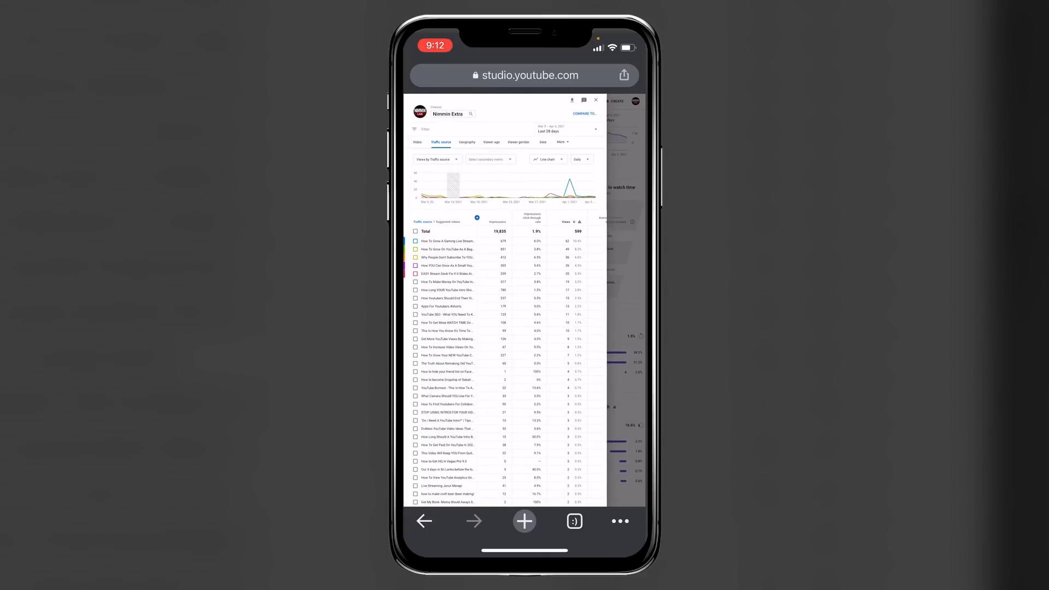
# View the overall traffic source table via the breadcrumb, then close advanced mode.
pyautogui.click(595, 99)
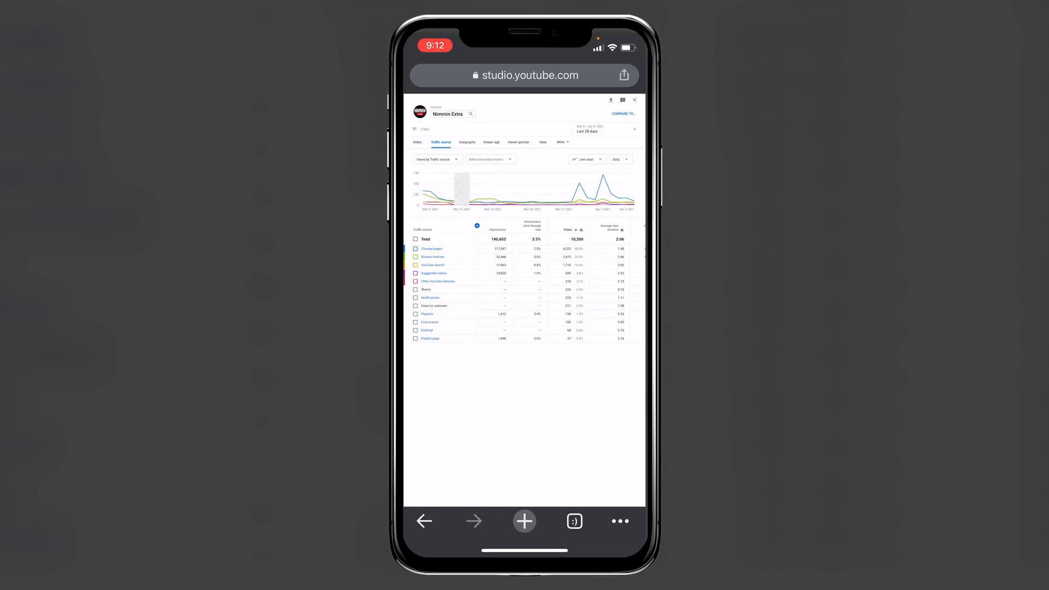
pyautogui.click(634, 100)
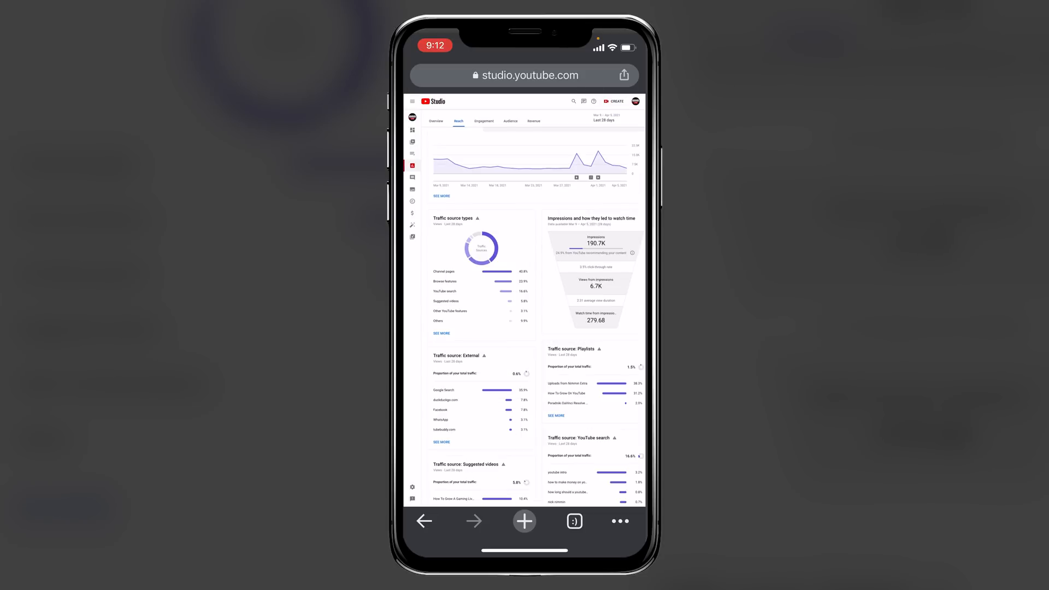